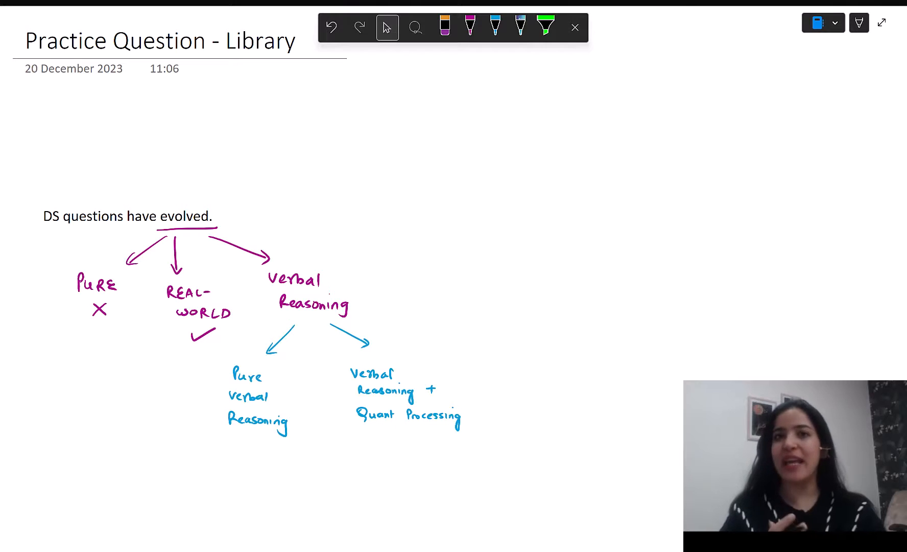
Highlight 'evolved' and 'REAL-WORLD', underline PURE, box Verbal Reasoning, and number its sub-types 1 and 2
click(444, 26)
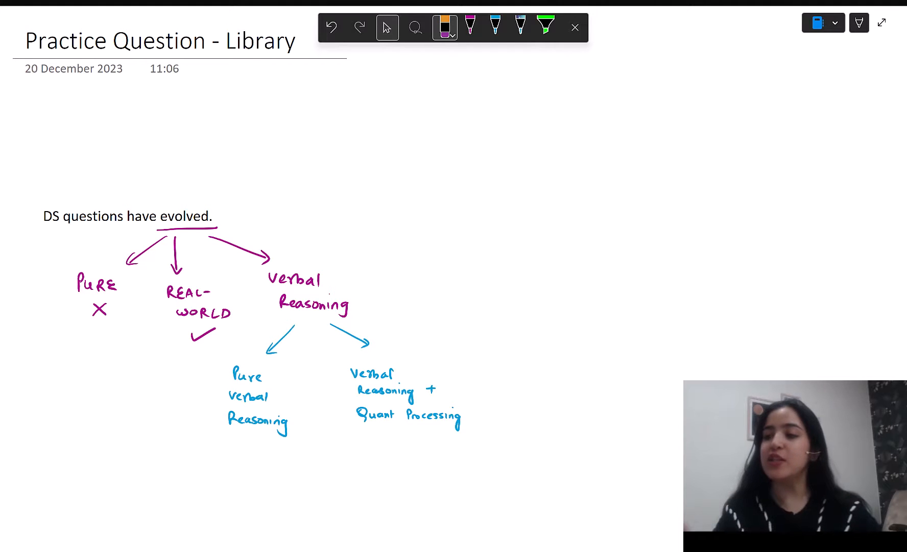
click(545, 27)
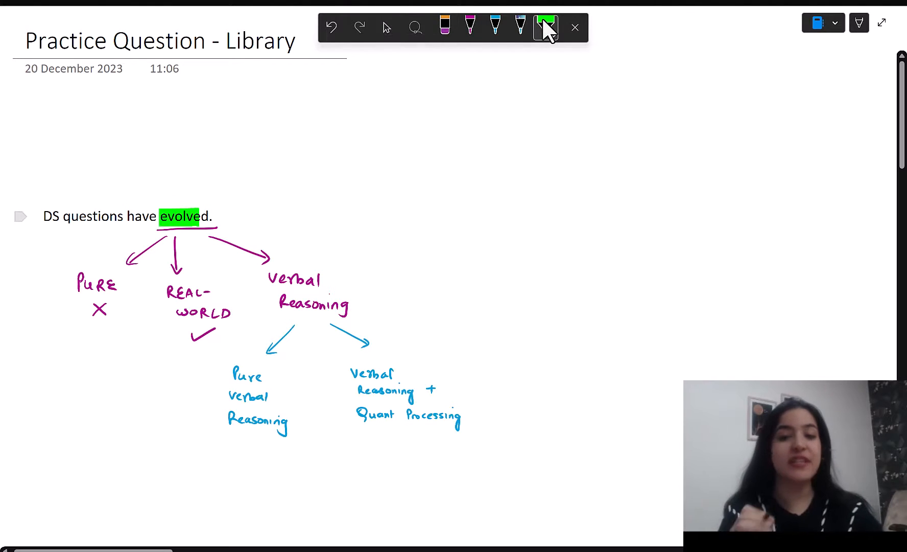
click(497, 27)
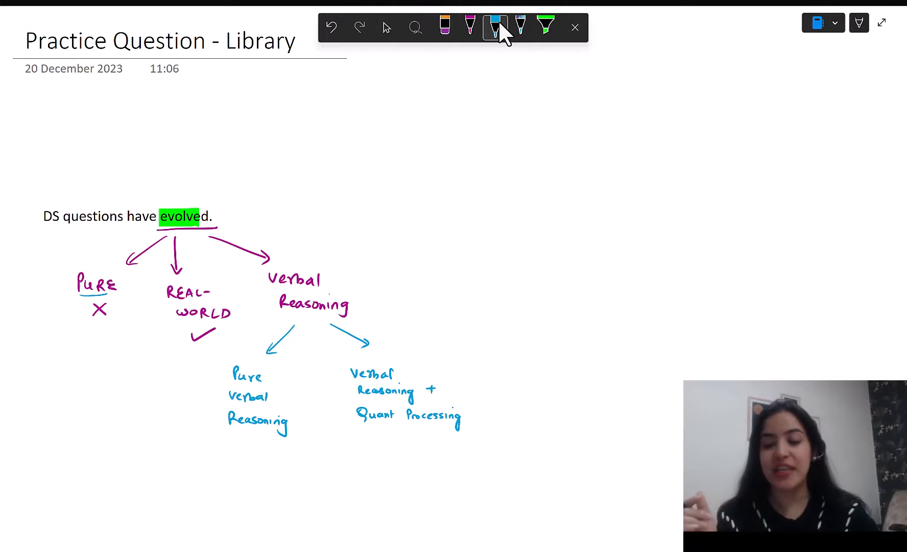
click(545, 26)
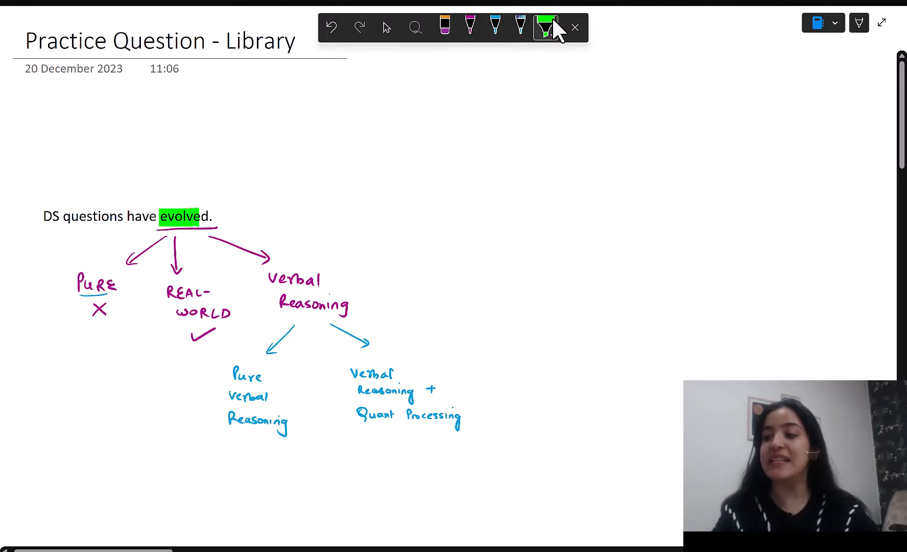
click(544, 27)
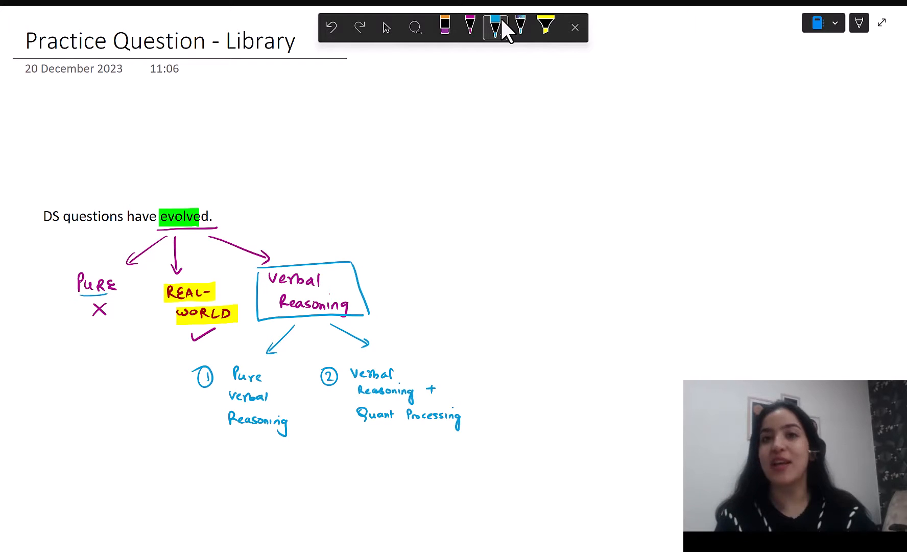
Underline 'up 100' and '20 percent' in blue, then scroll to the PROCESS list
scroll(up, 3)
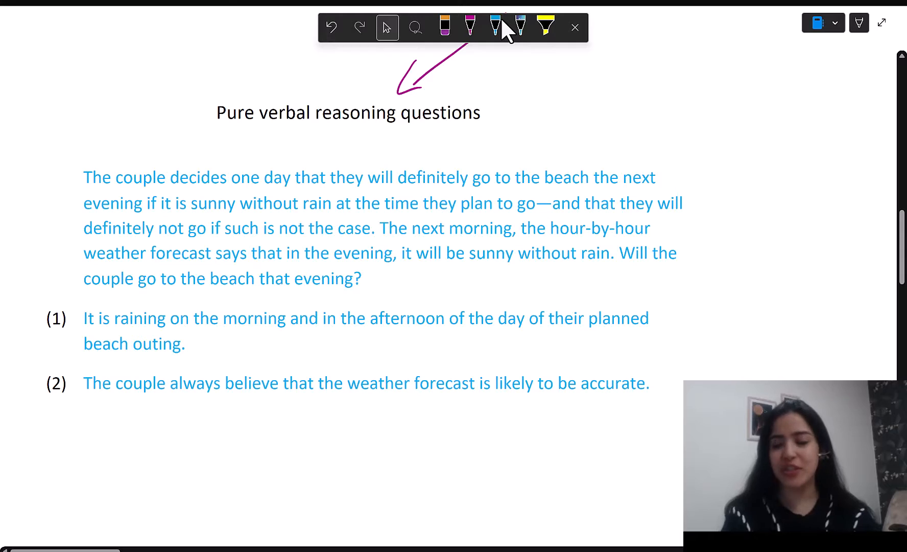
scroll(right, 3)
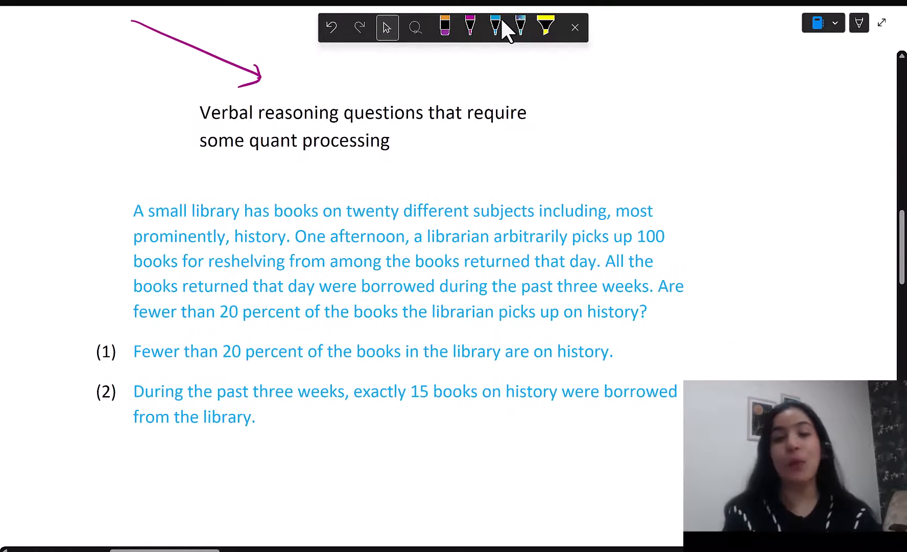
click(494, 27)
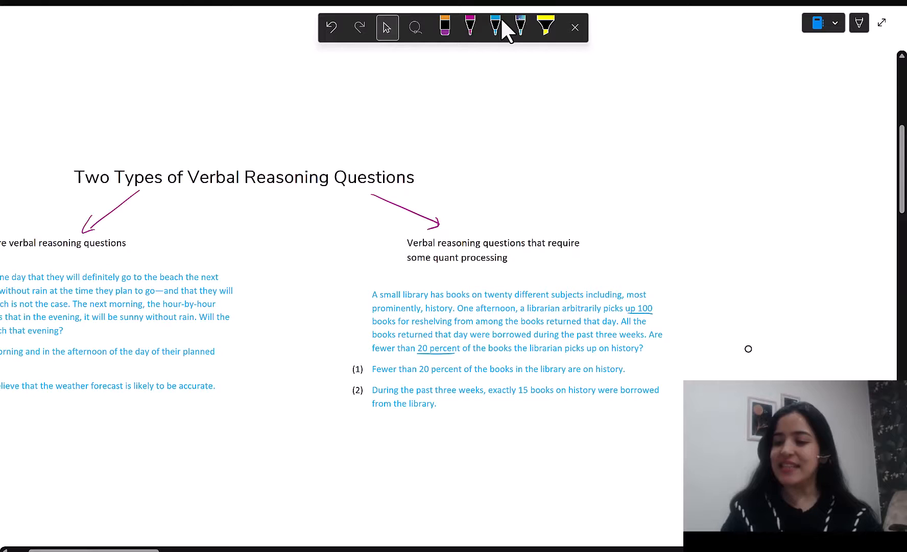
scroll(down, 3)
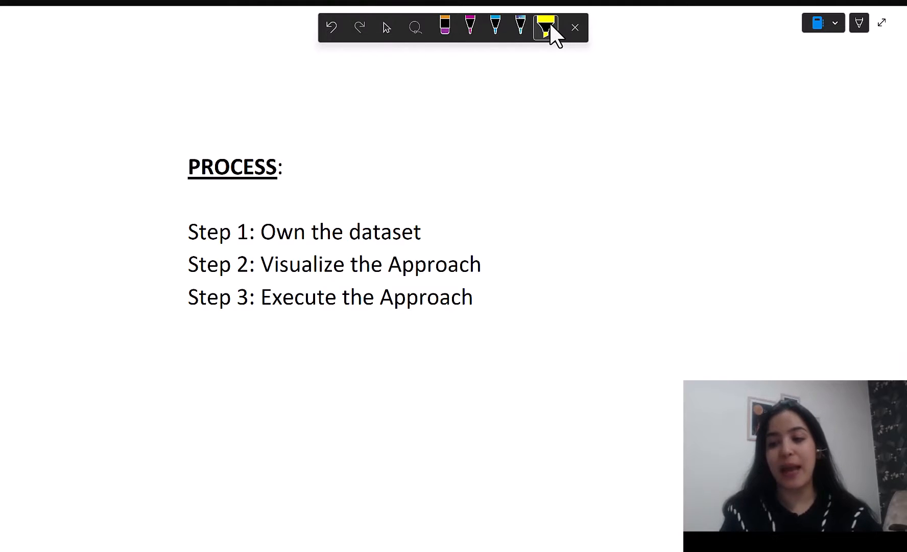
Highlight Step 1 'Own the dataset' and Step 2 'Visualize the Approach' in yellow
click(386, 27)
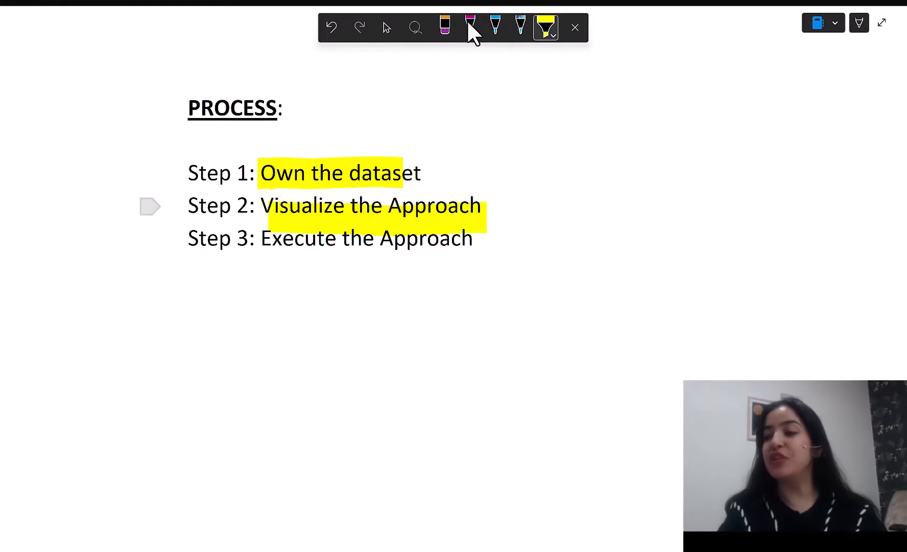
click(470, 27)
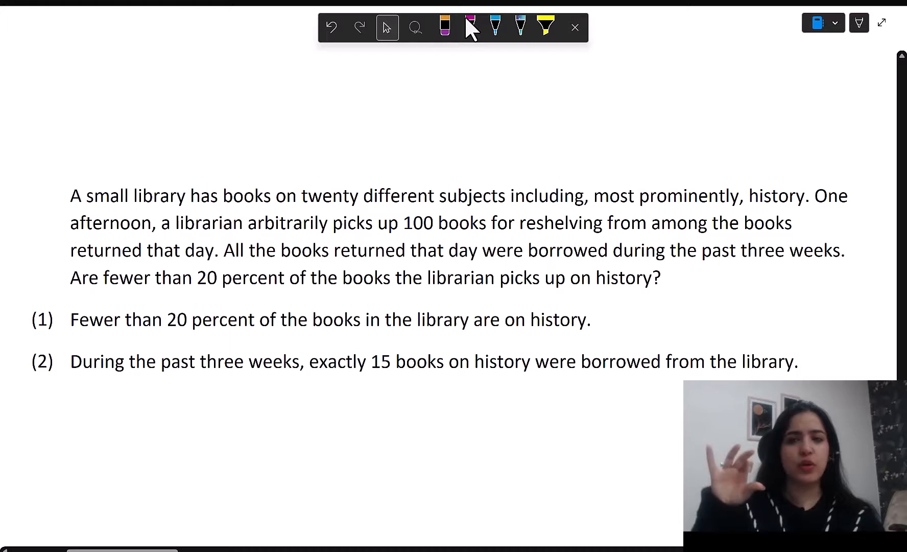
Highlight 'twenty different subjects' with 20 above it; annotate 'most prominently' with 'Max. books — History'
click(471, 27)
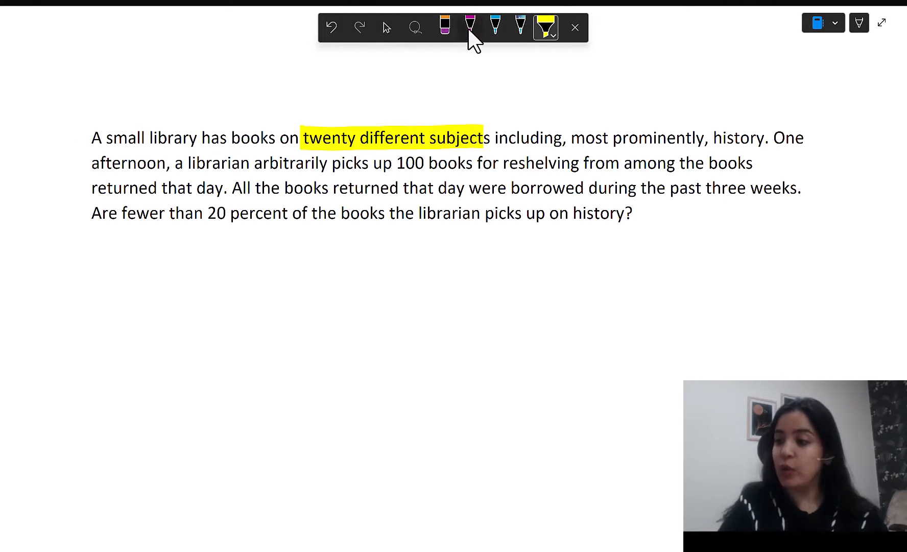
click(470, 27)
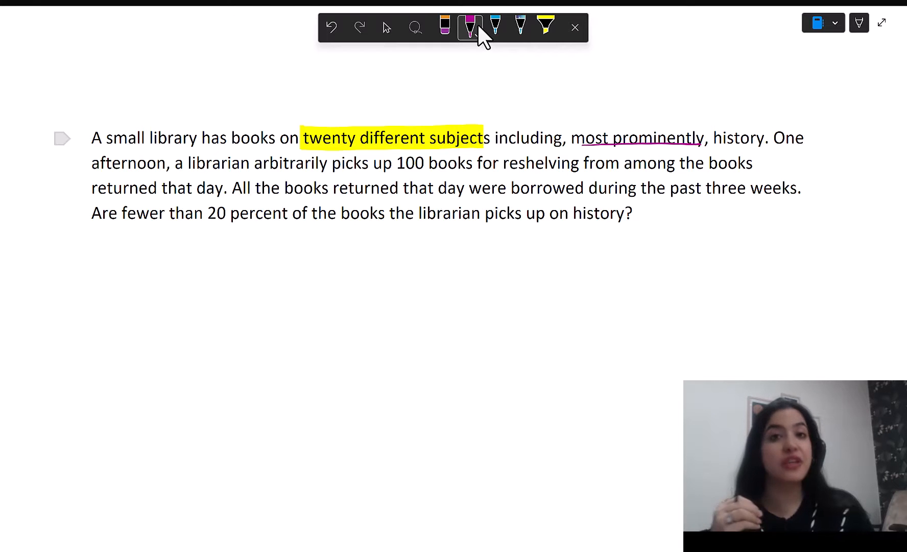
click(387, 27)
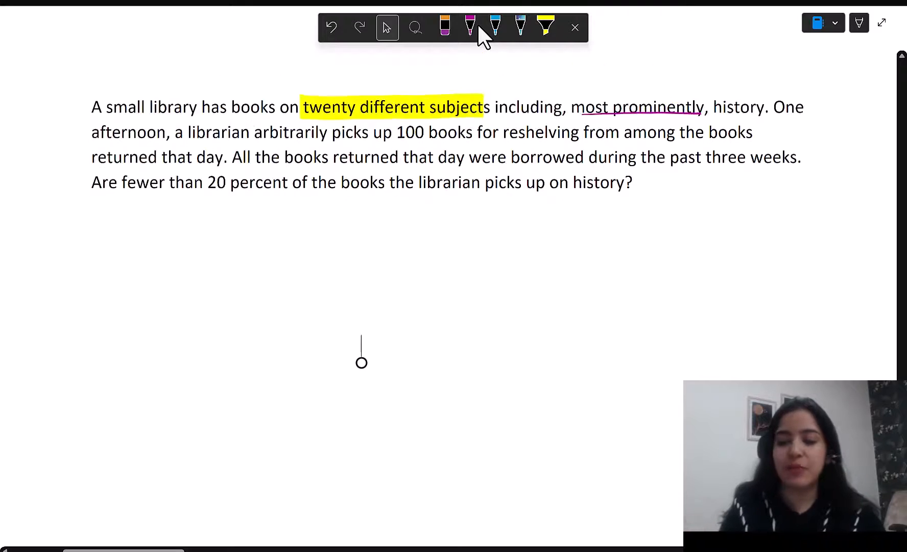
click(470, 27)
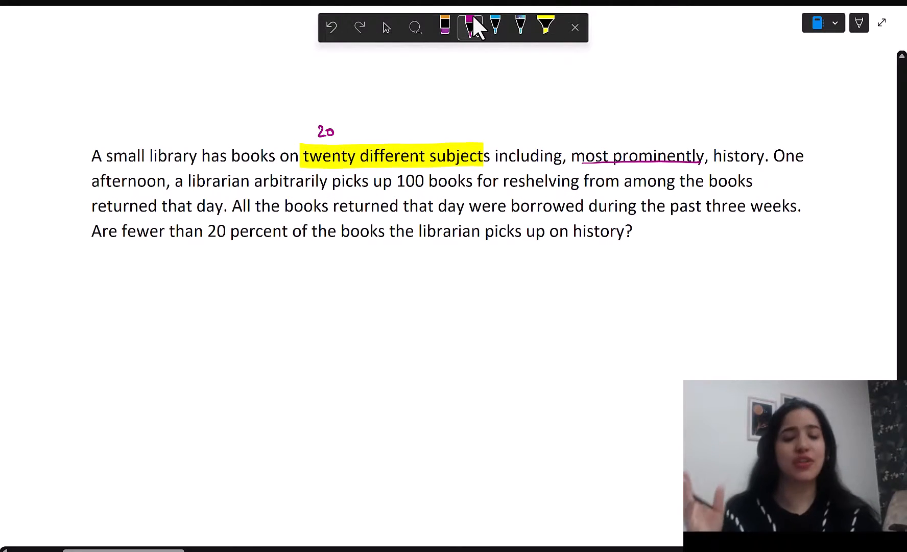
click(386, 27)
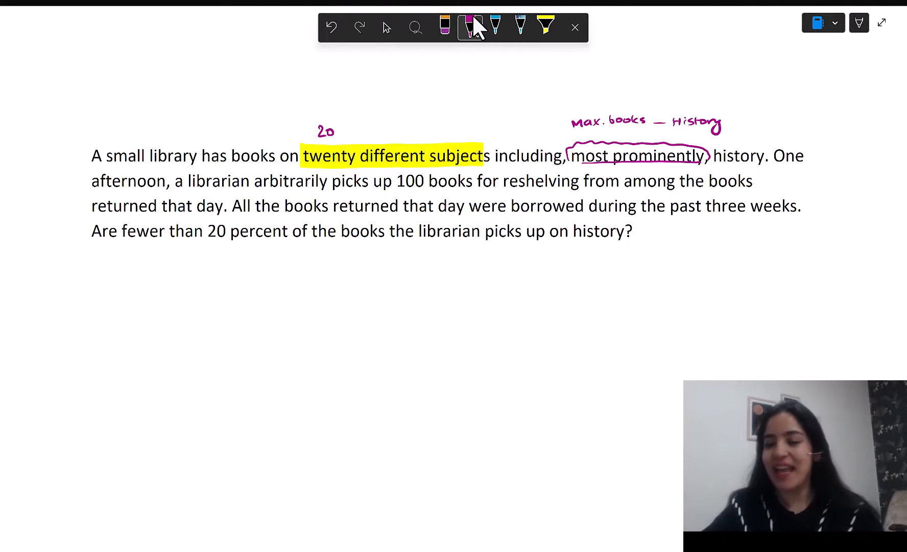
Underline key phrases in blue, draw the day box with a 100 arrow, and add a magenta 'Past three weeks' bar
click(546, 27)
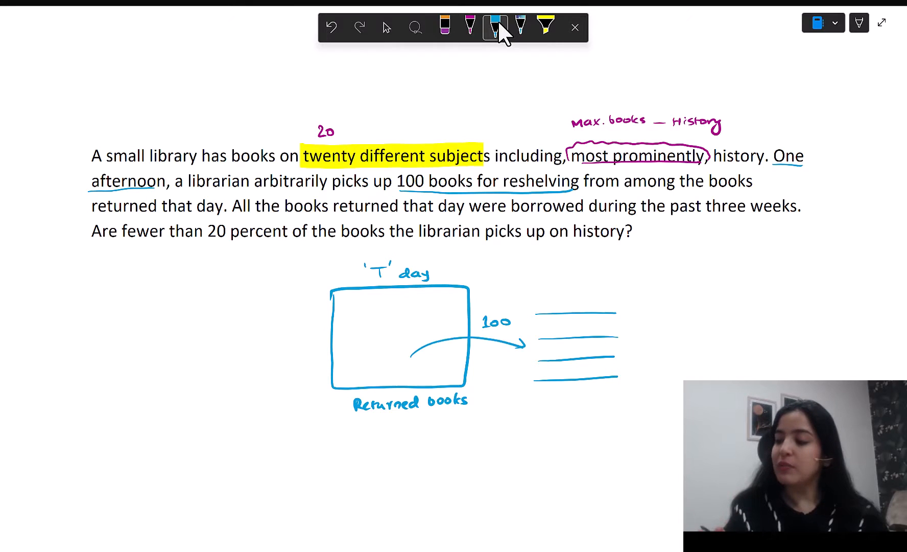
click(520, 27)
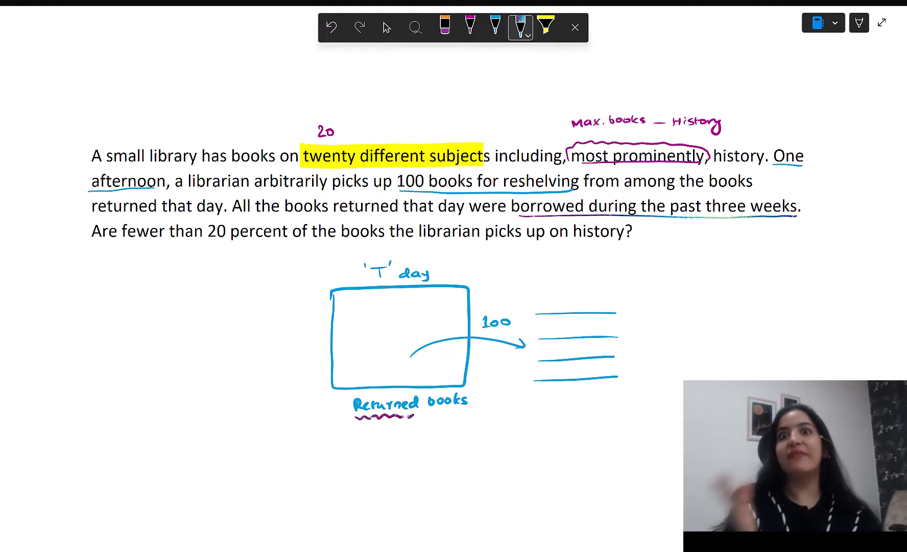
click(469, 27)
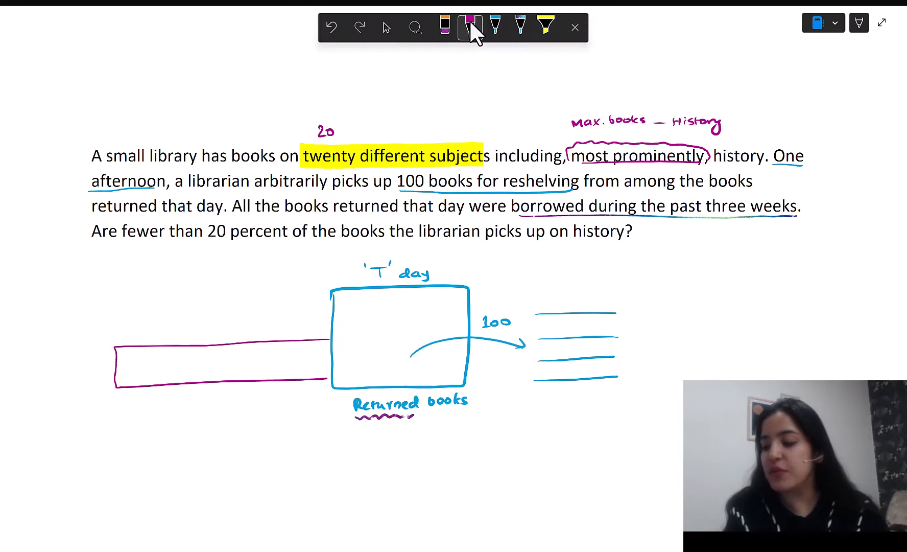
text(Past)
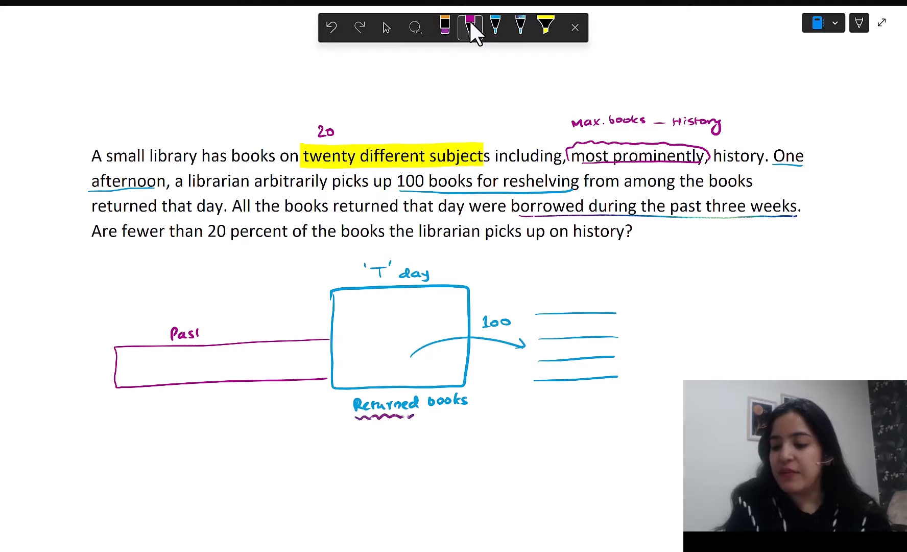
text(three)
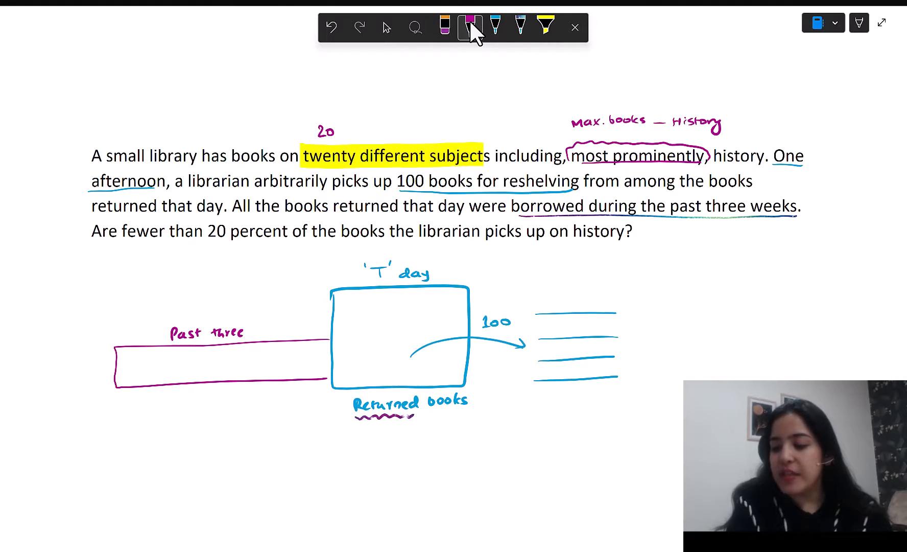
text(weeks)
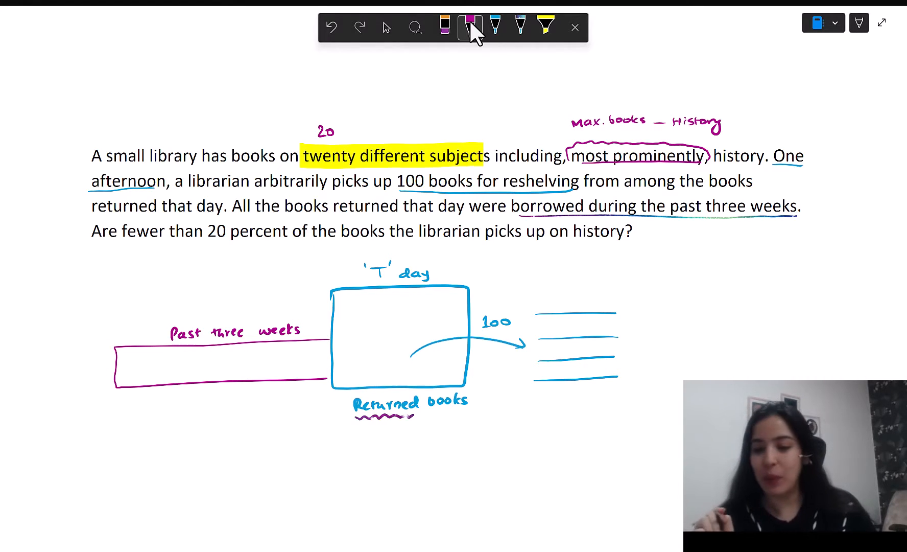
click(544, 27)
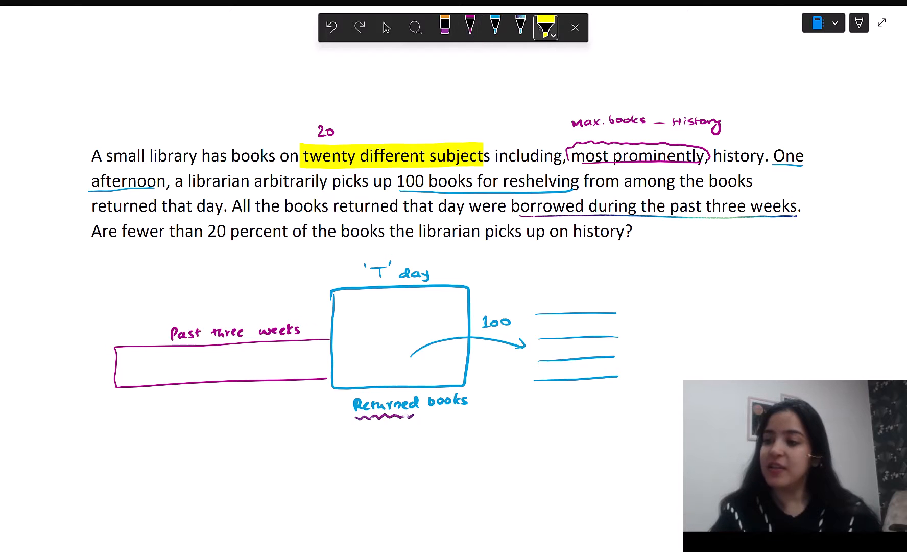
Highlight the 'fewer than 20 percent history' question sentence in light blue
click(544, 27)
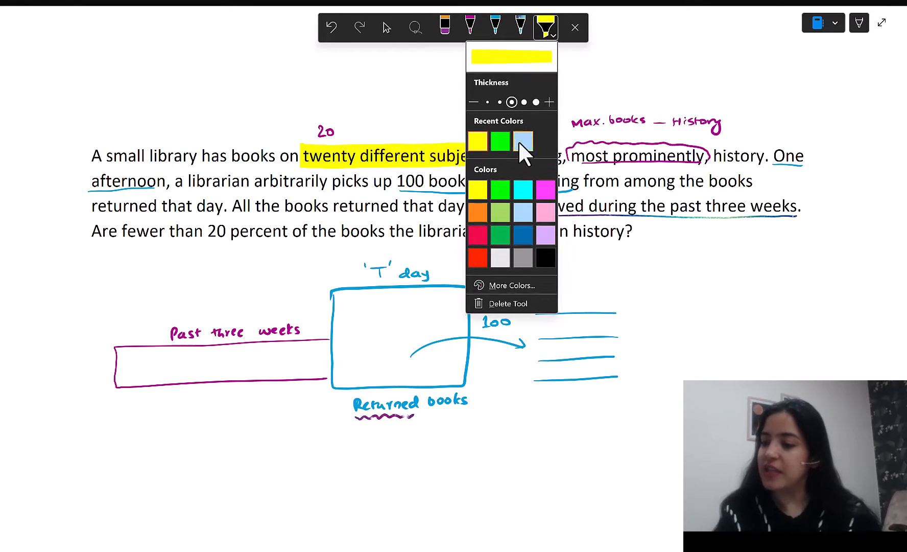
click(544, 130)
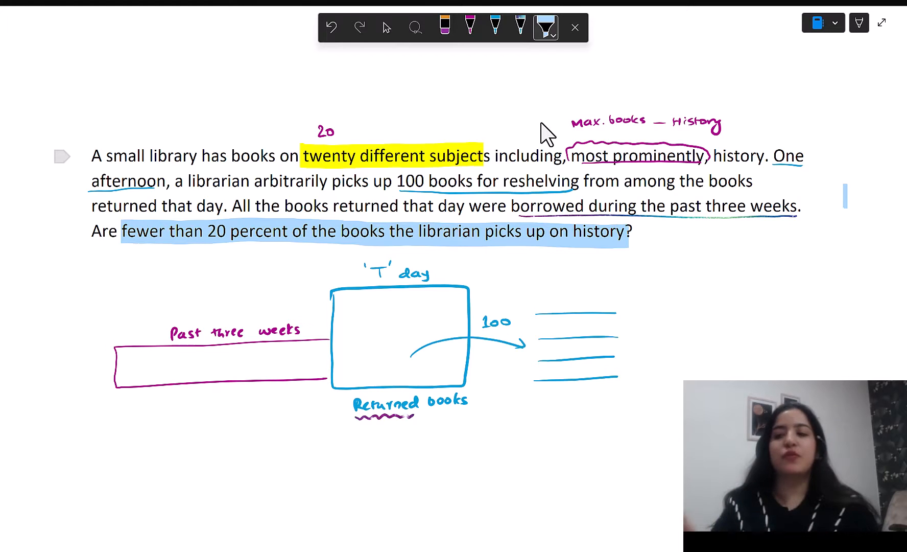
click(470, 27)
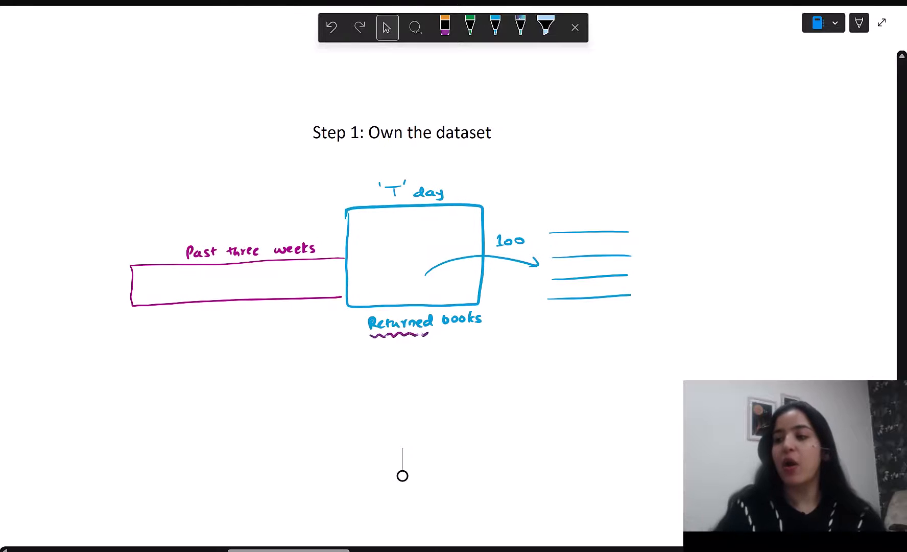
Draw the green 100 → History → <20/>20 → Yes/No tree, highlight History, and label Non-history
click(469, 27)
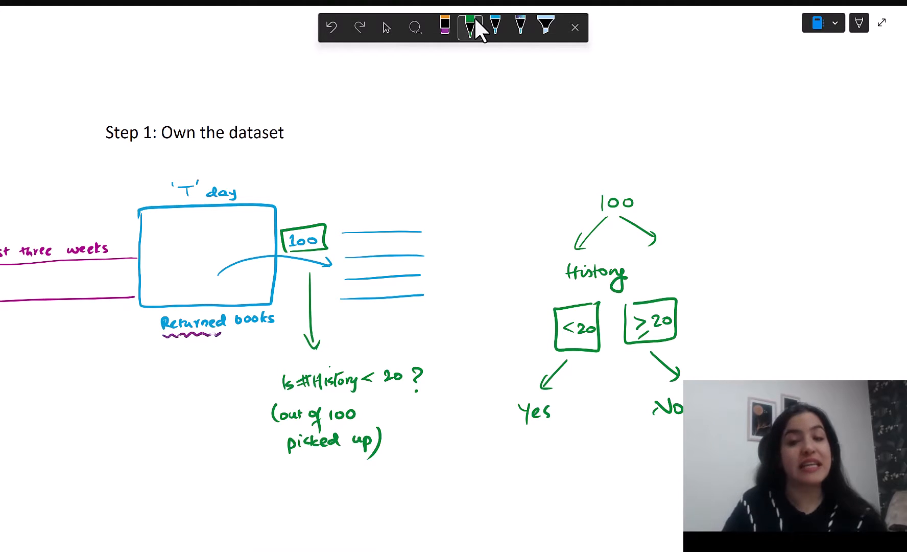
click(545, 27)
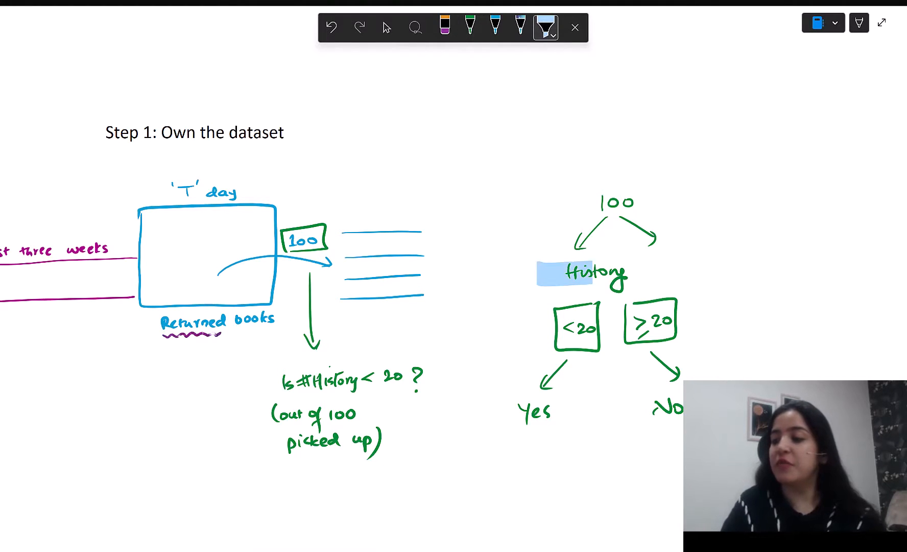
click(470, 26)
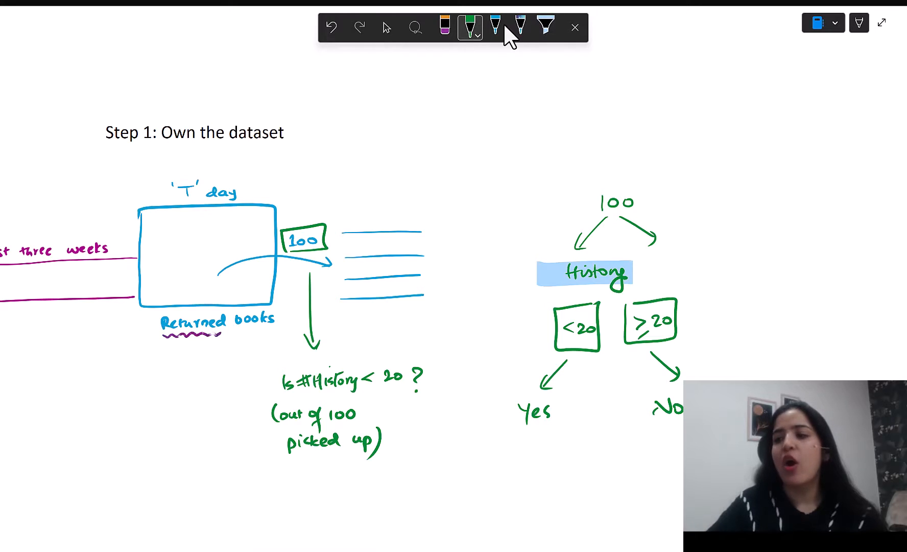
text(Non-history)
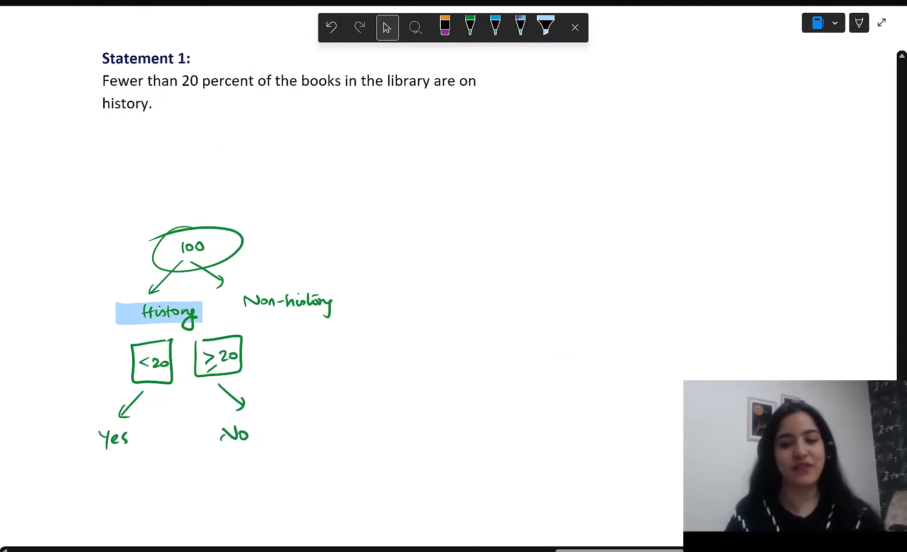
Highlight Statement 1 in pink, sketch library and picked-up boxes with A–E, and cross it out
click(545, 27)
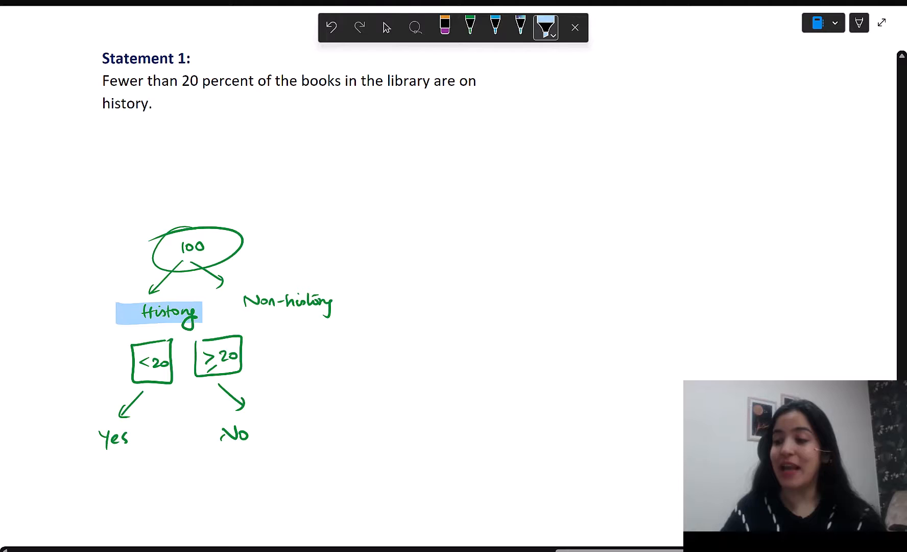
click(545, 27)
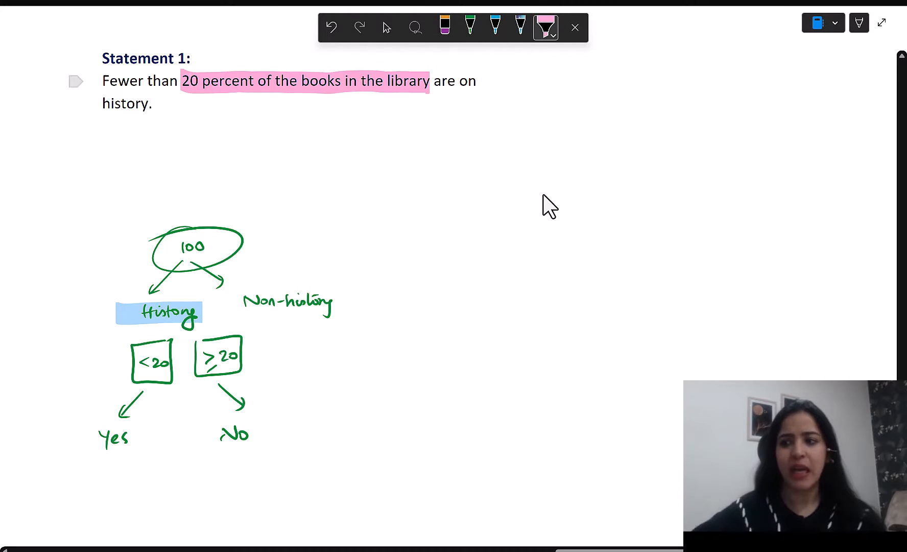
click(495, 27)
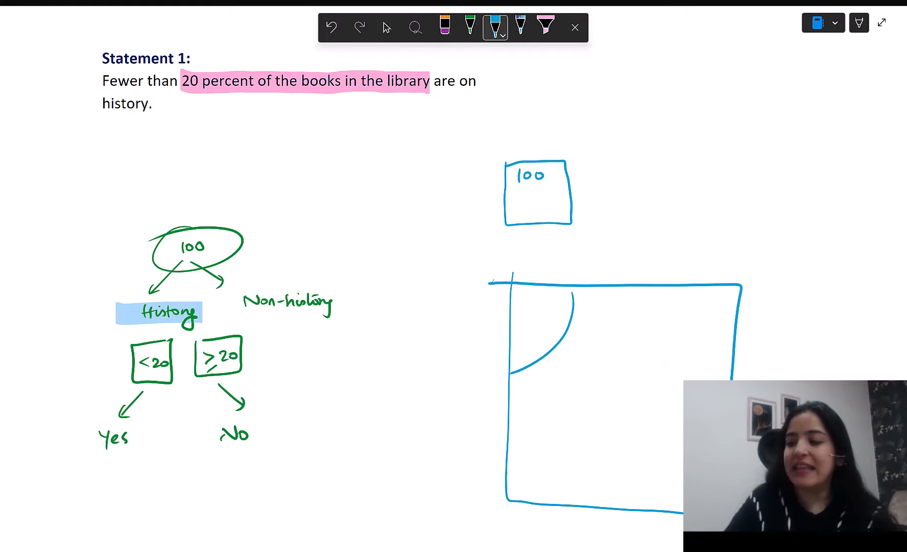
click(520, 320)
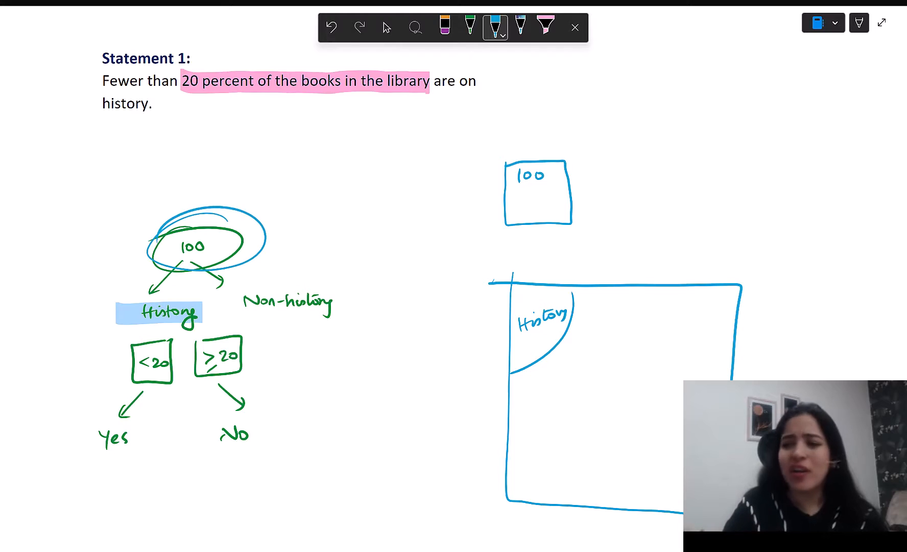
click(331, 27)
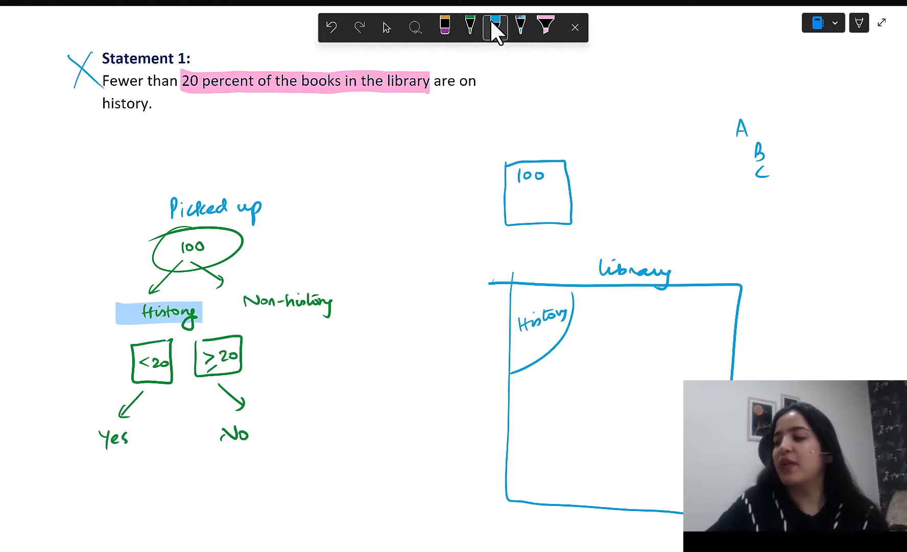
click(495, 27)
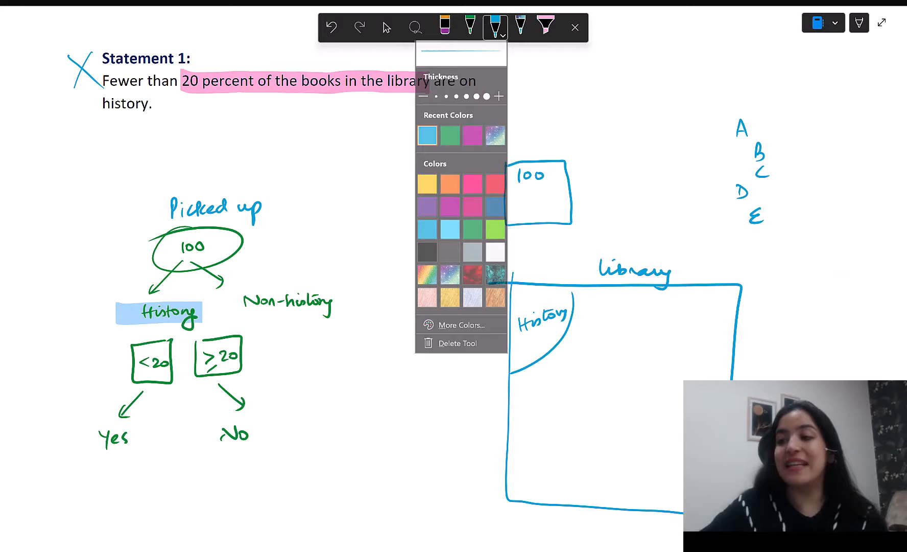
click(470, 27)
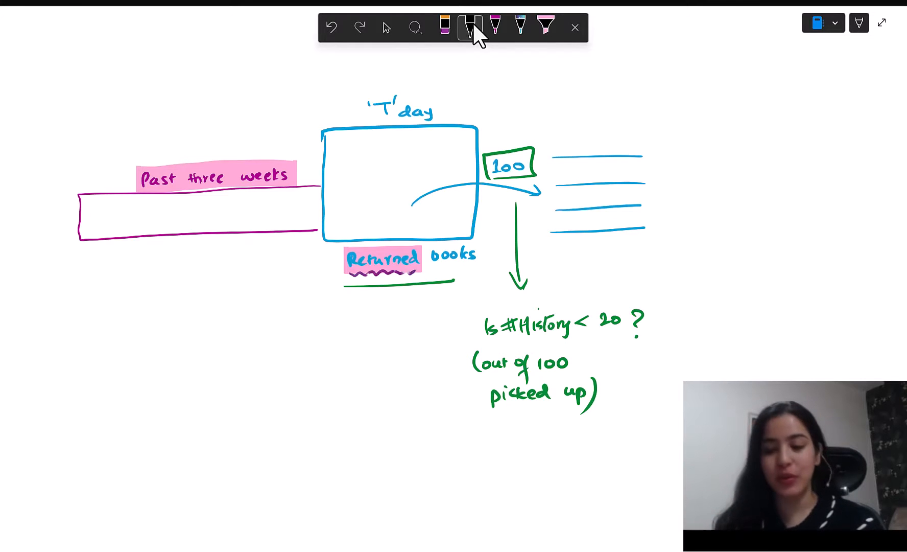
Highlight 'Past three weeks' and 'Returned' in pink; write '15 history books' and 'history <15 books' in black
text(30)
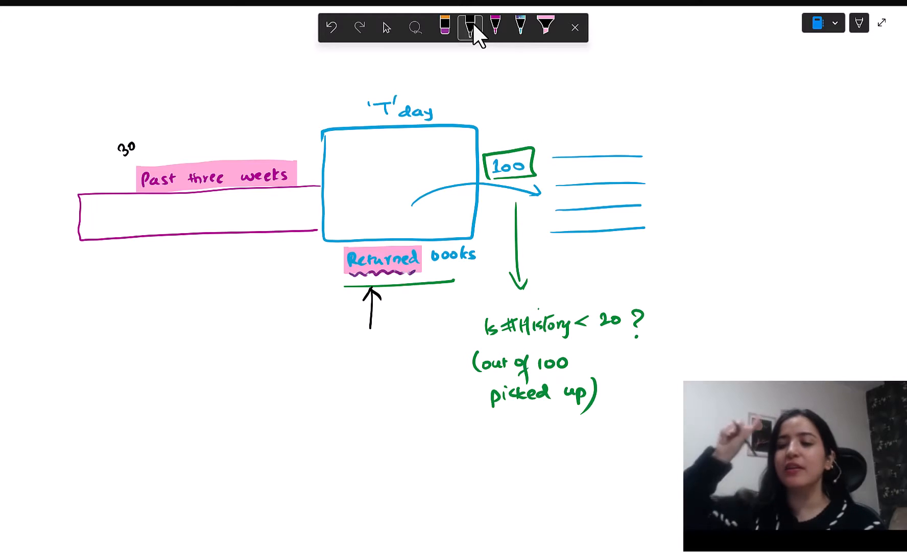
click(444, 27)
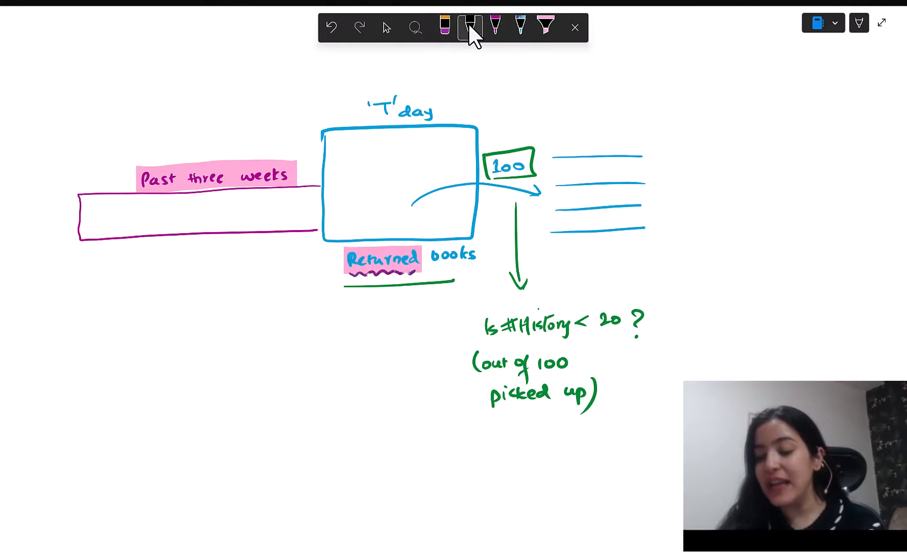
text(15 history books)
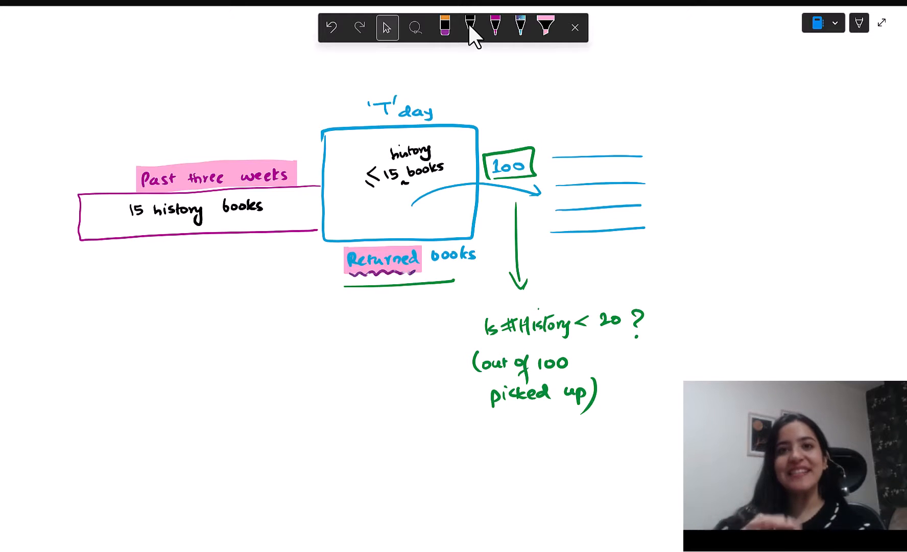
click(470, 27)
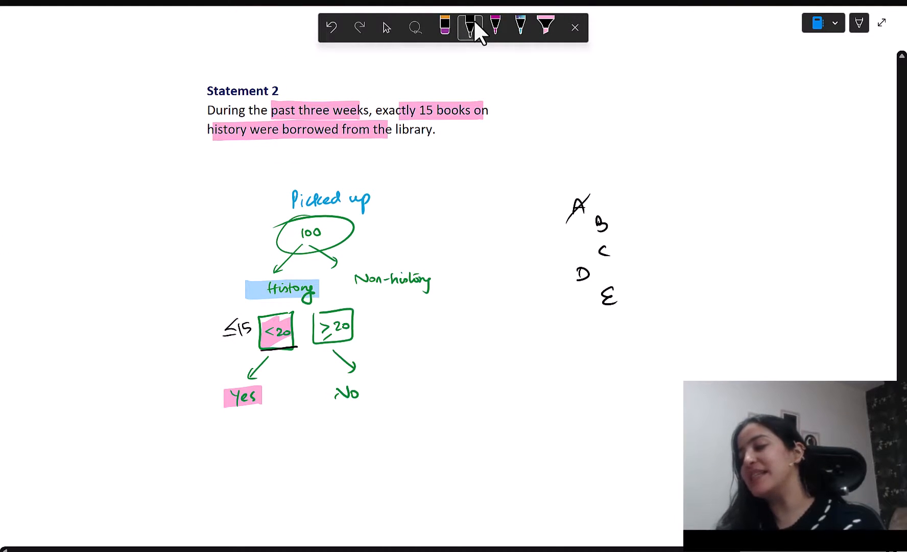
Strike through answer choice D beside the Statement 2 tree
click(545, 27)
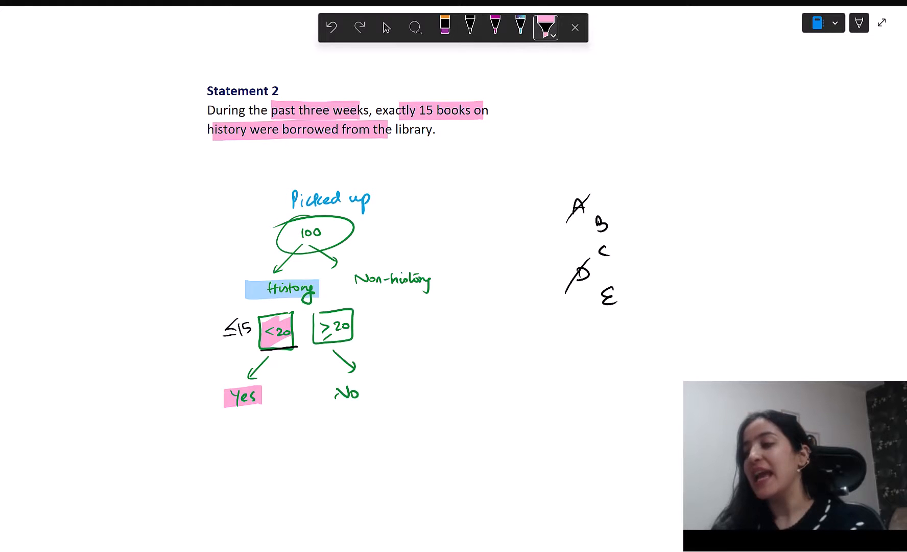
click(545, 27)
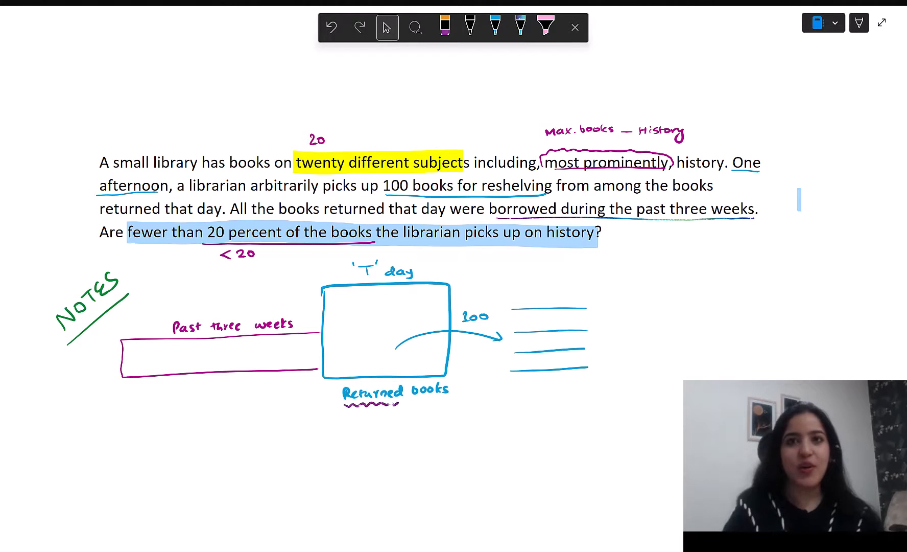
Scroll down to Statement 1's cross mark, approach tree, library sketch and struck options A and D
scroll(down, 3)
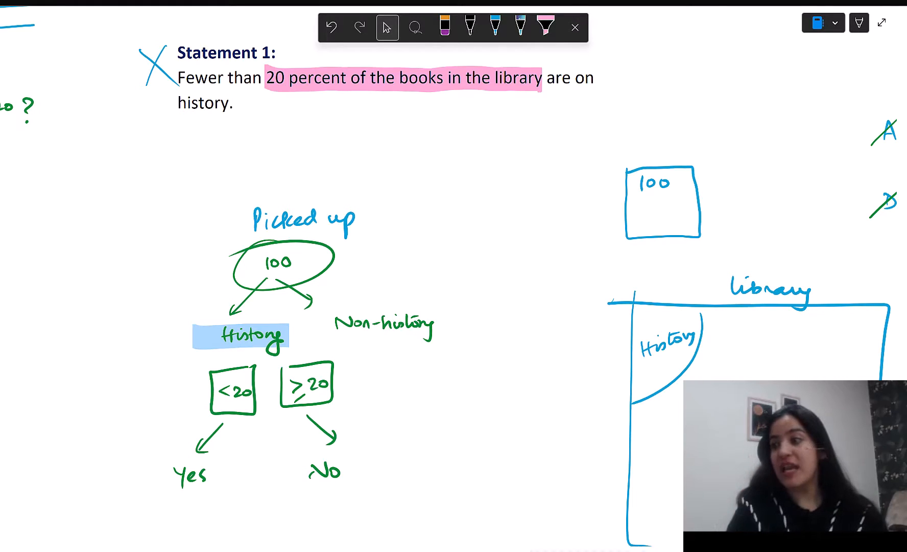
Scroll down to Statement 2's approach tree, where option B is highlighted green
scroll(down, 3)
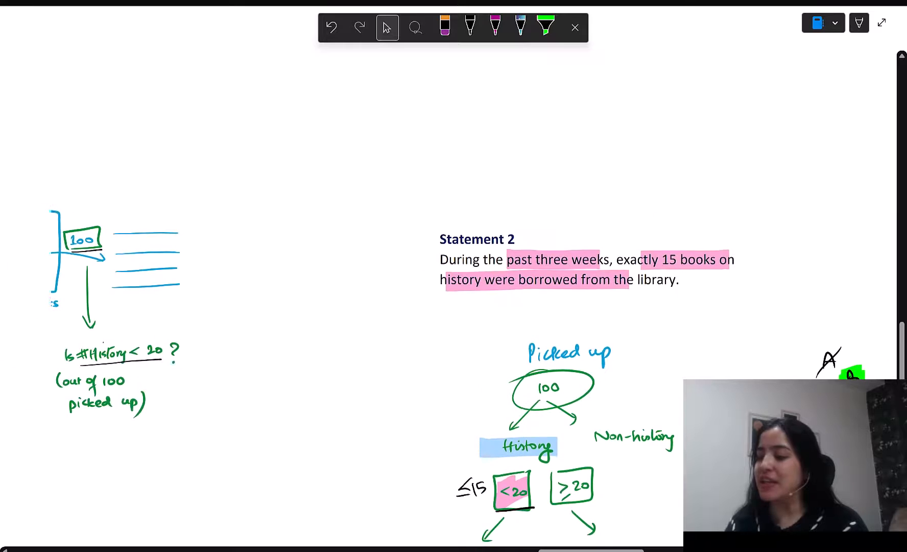
scroll(down, 3)
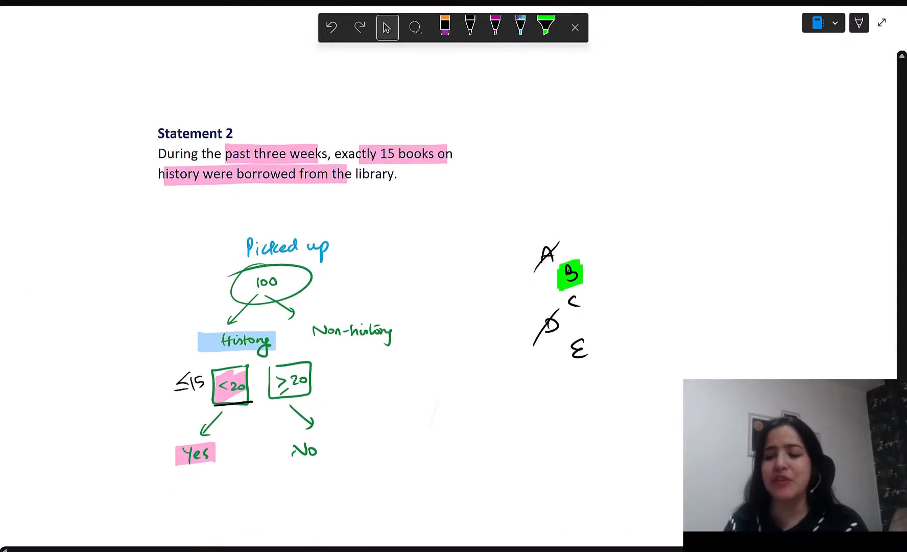